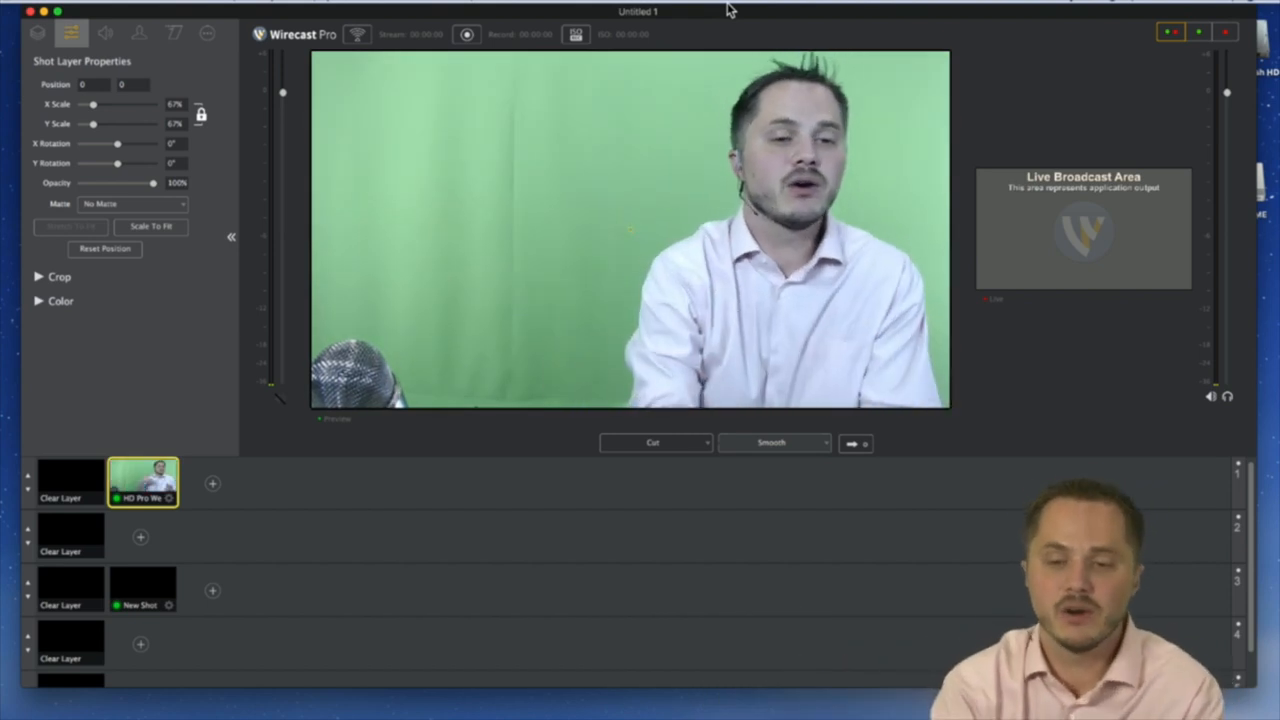
Step: Clear layer 1 to blank the preview, then bring back the HD Pro Webcam shot
click(67, 483)
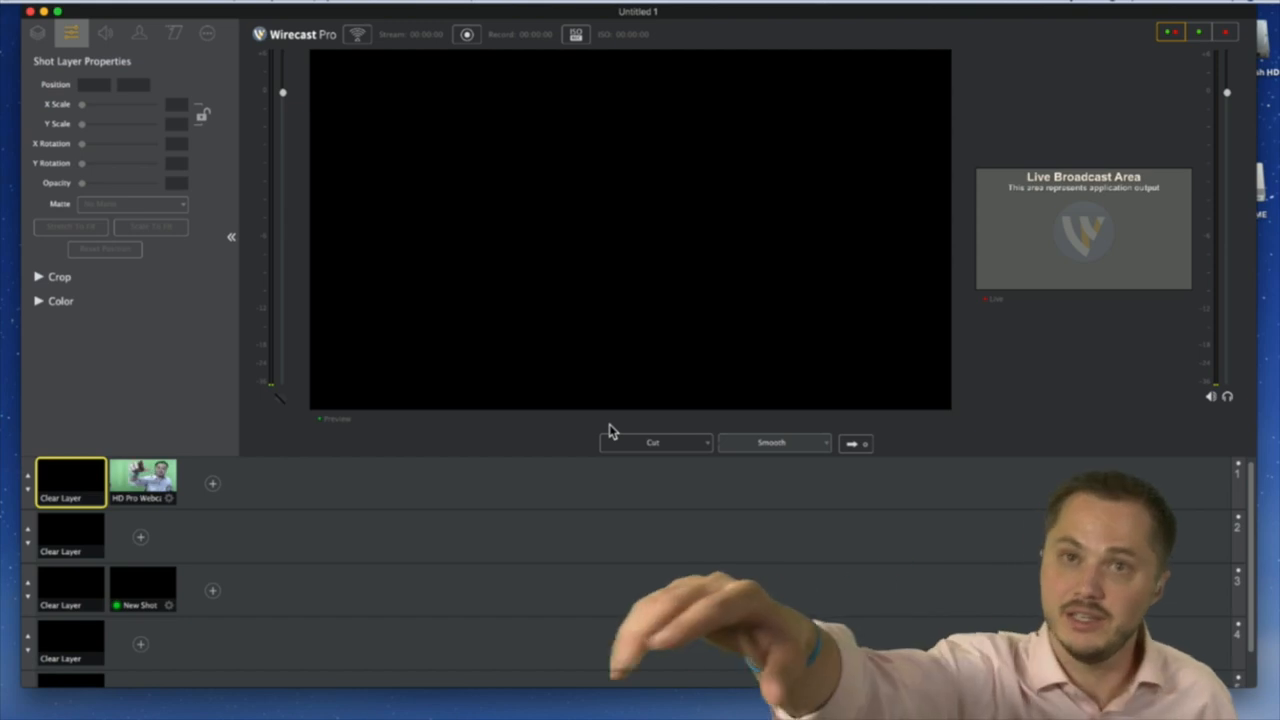
click(143, 481)
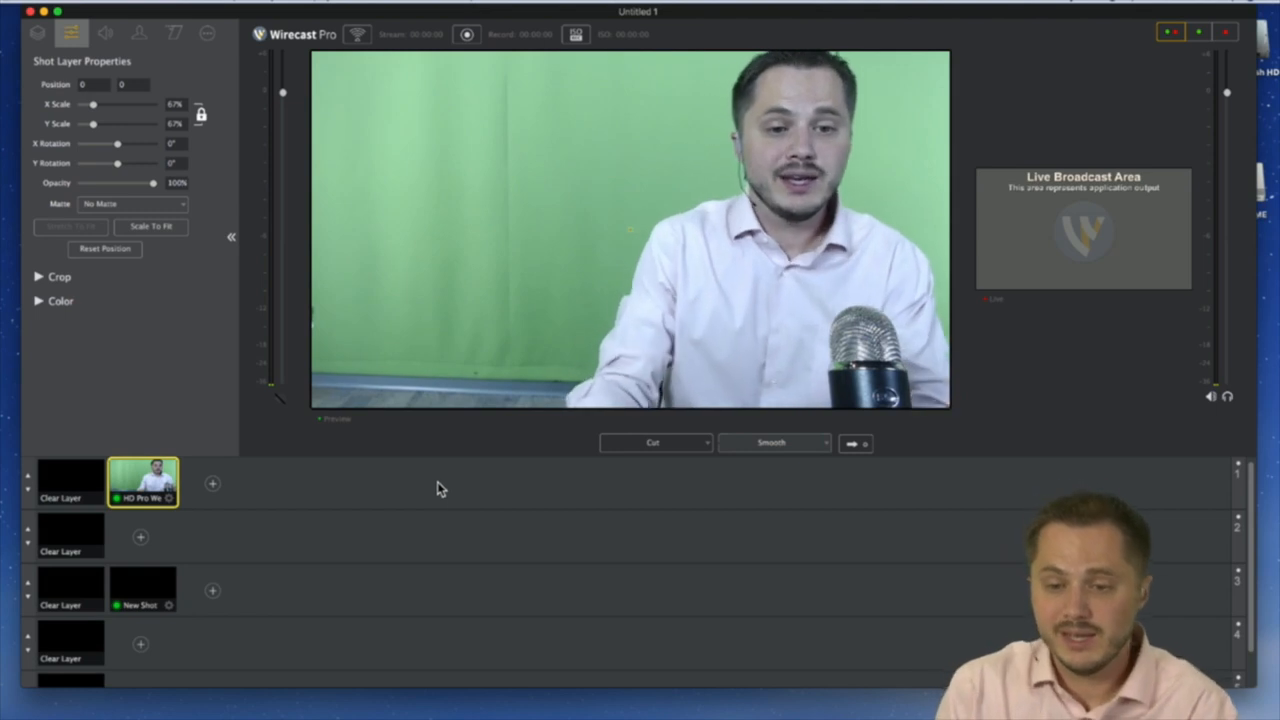
Step: Load the HD Pro Webcam green-screen shot from layer 1 into the preview
click(68, 486)
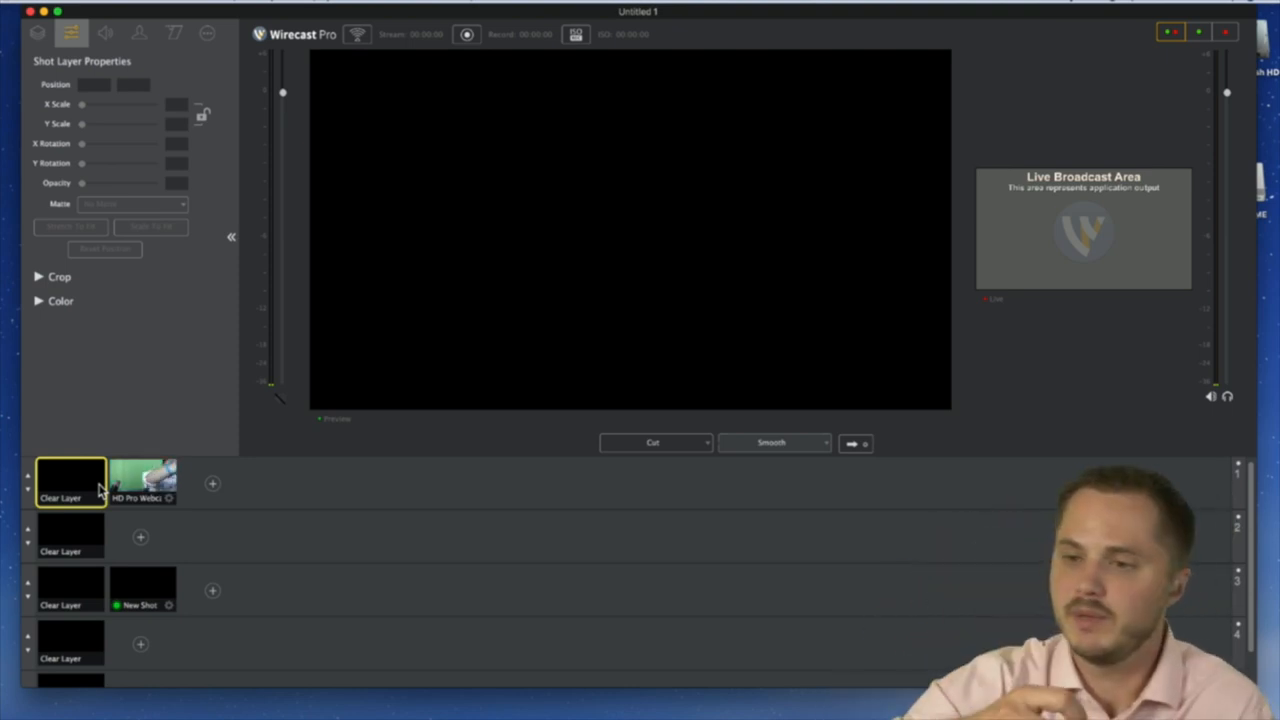
Step: Select layer 1's Clear Layer shot, leaving the preview black
click(143, 484)
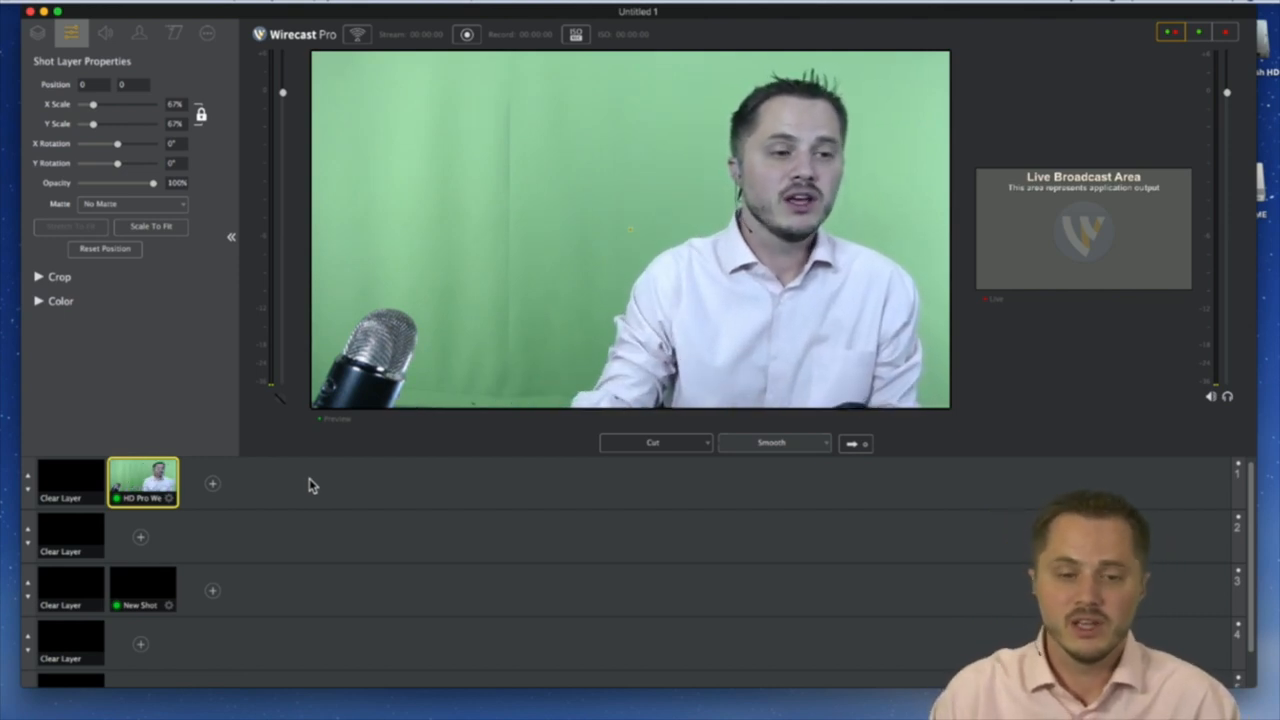
Step: Switch layer 1 to Clear Layer, removing the HD Pro Webcam shot from the preview
click(70, 486)
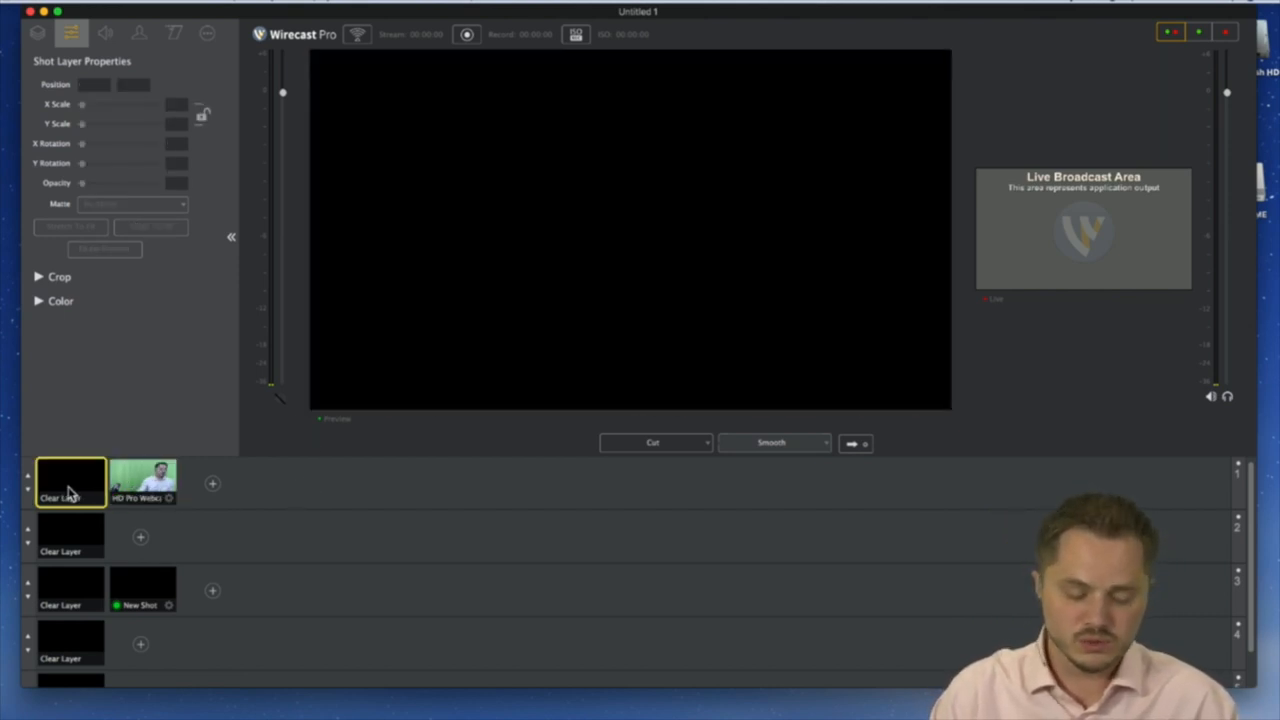